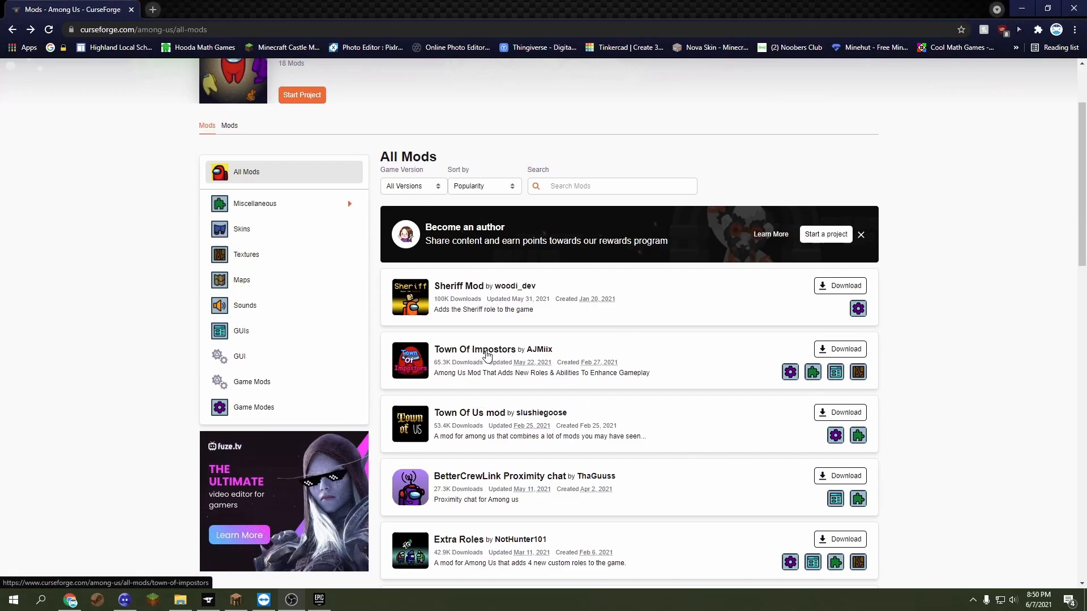
Start the Town Of Impostors mod download from its CurseForge page and close Chrome.
left_click(474, 348)
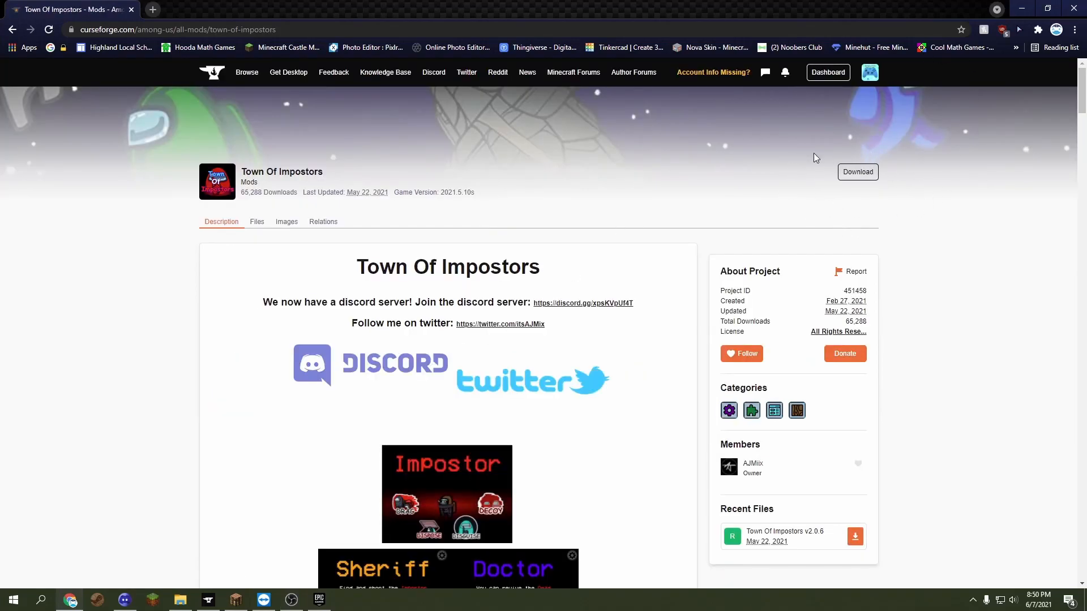
left_click(857, 172)
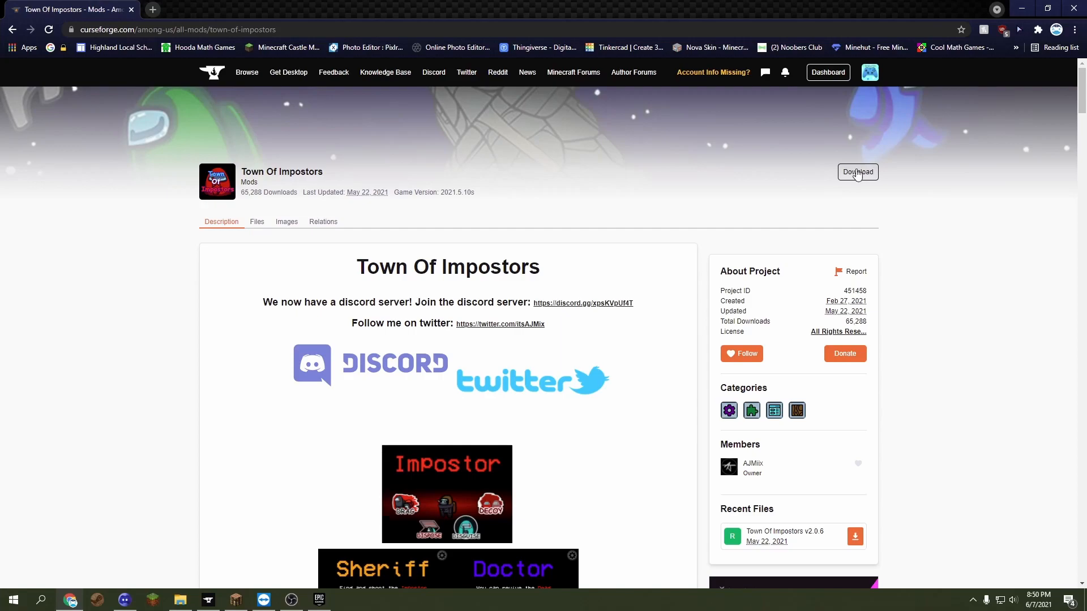
left_click(857, 171)
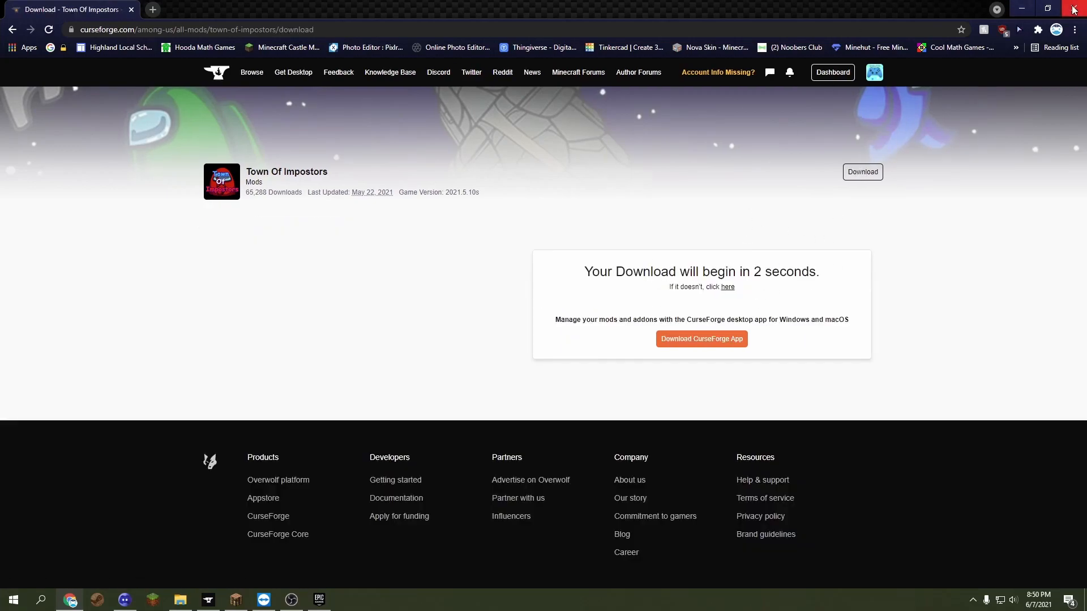
left_click(1074, 9)
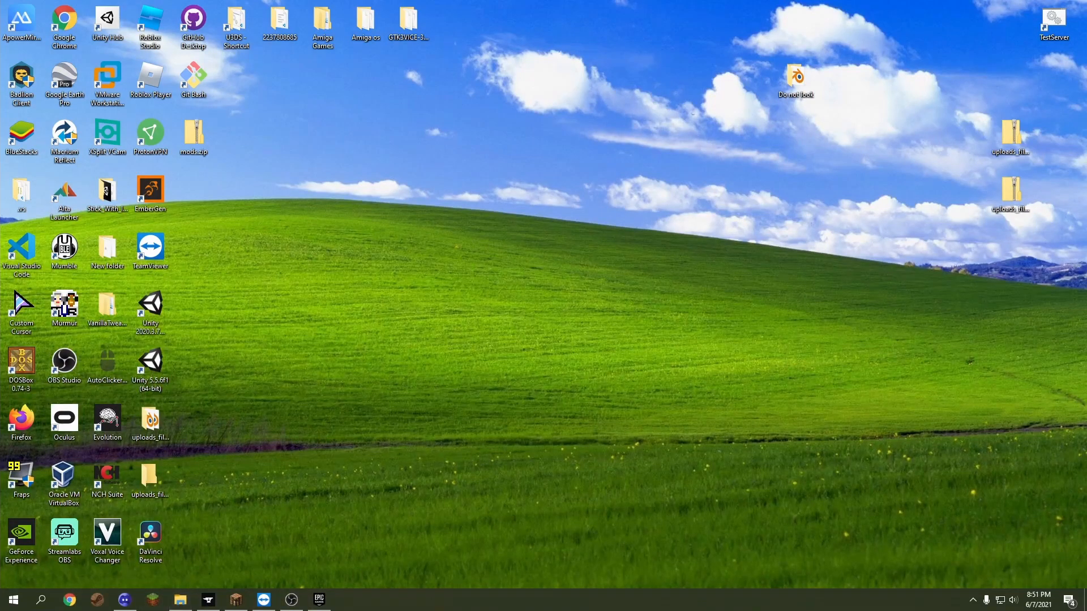
mouse_move(755, 367)
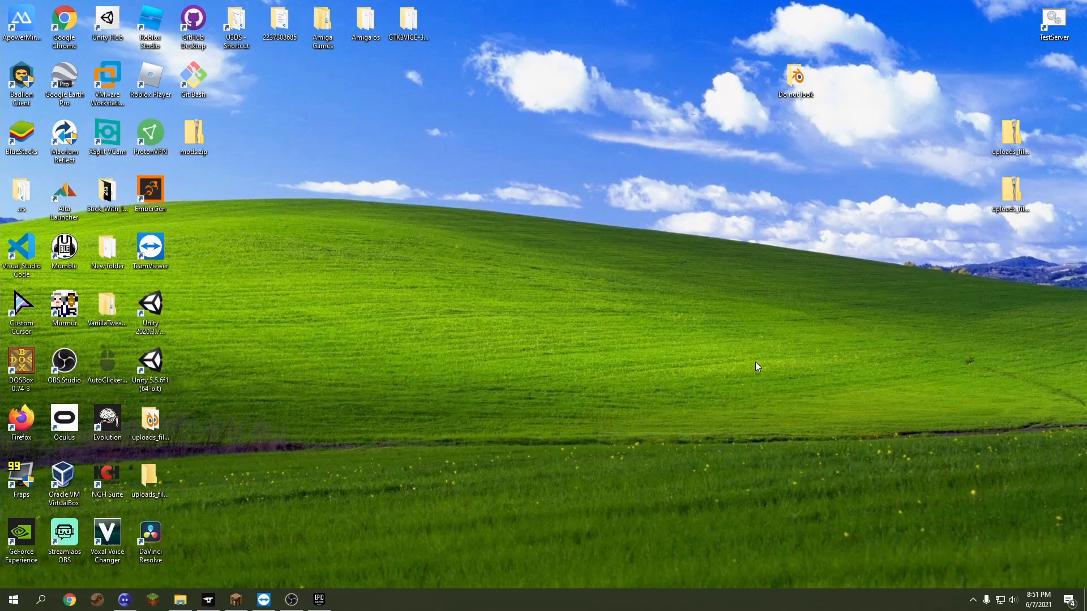
Place the downloaded Town of Impostors zip onto the desktop.
left_click(180, 600)
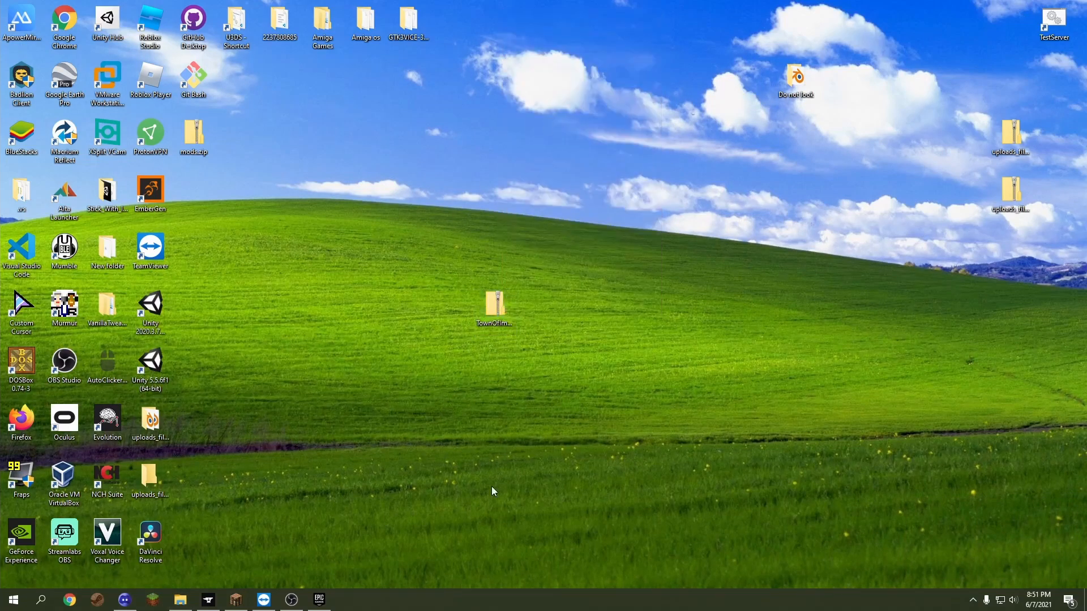
Open the Town Of Impostors zip from the desktop, showing its BepInEx and mono contents.
double_click(493, 303)
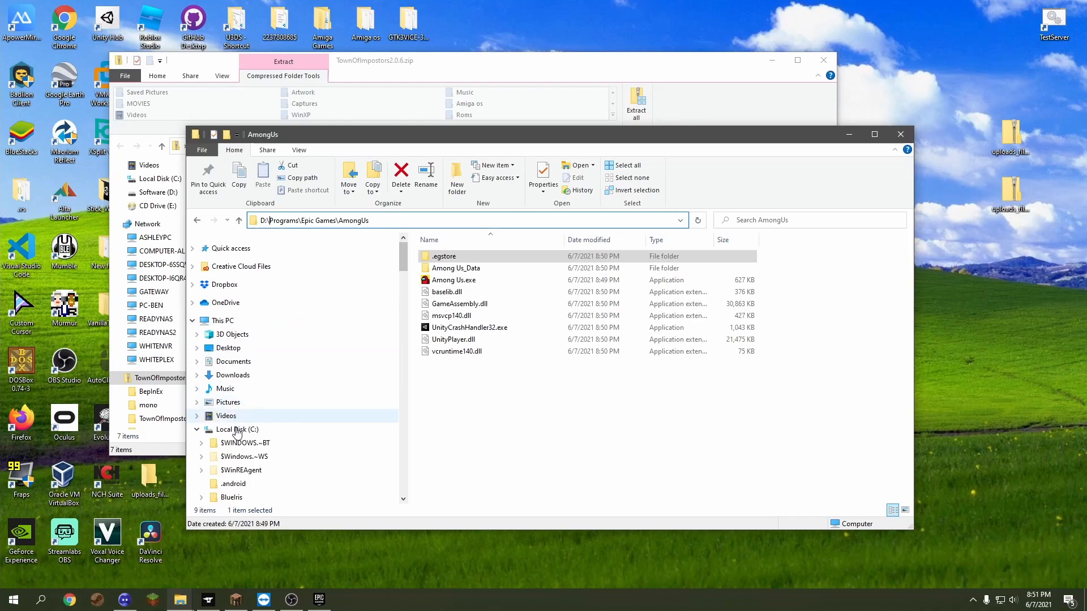
left_click(237, 430)
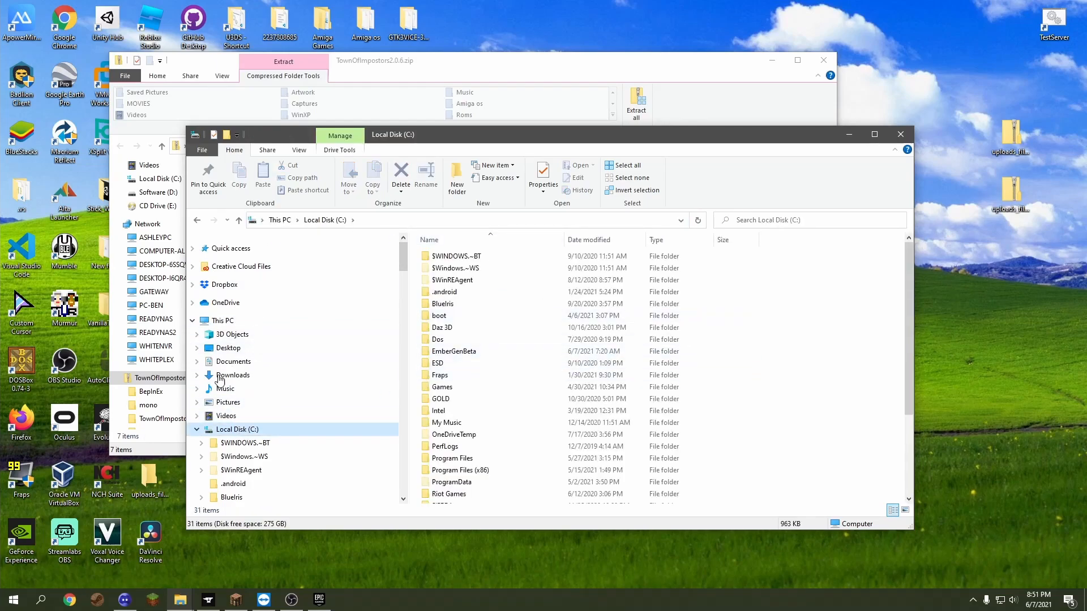
left_click(158, 206)
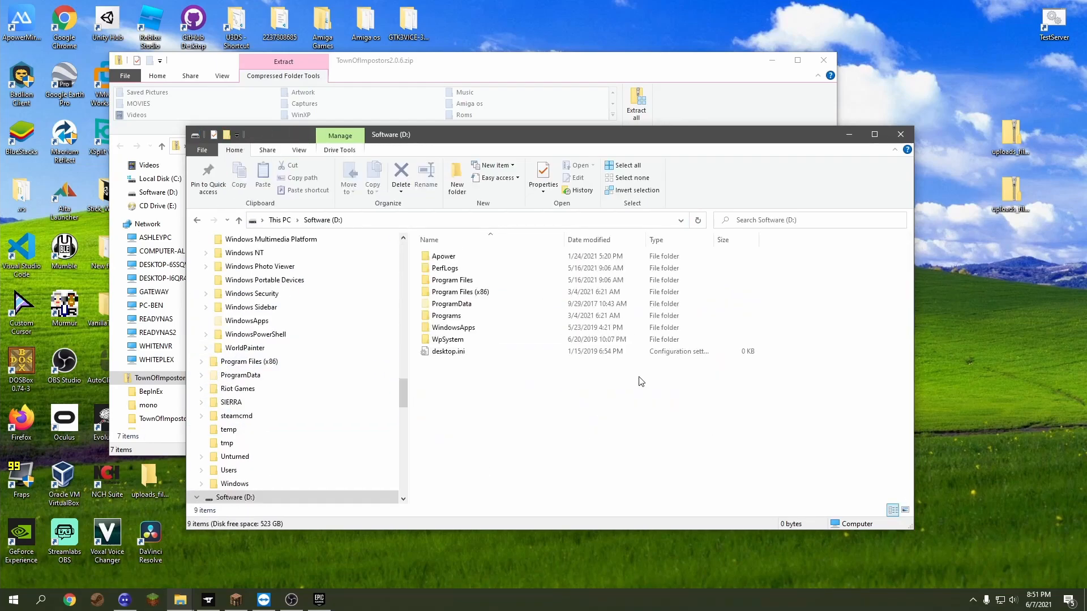
left_click(447, 316)
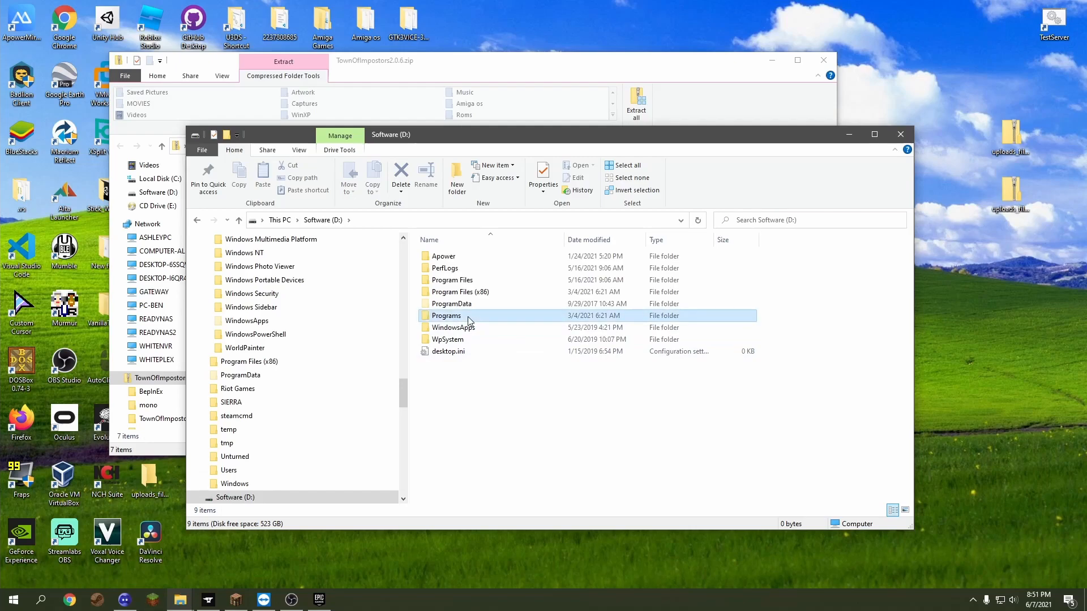
double_click(446, 316)
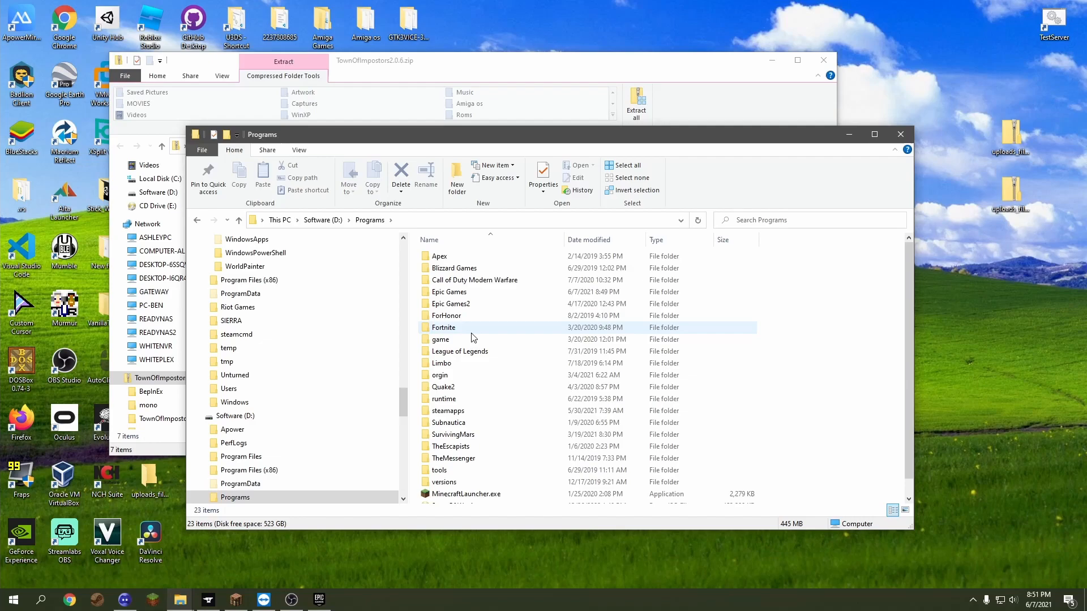
scroll("down", 3)
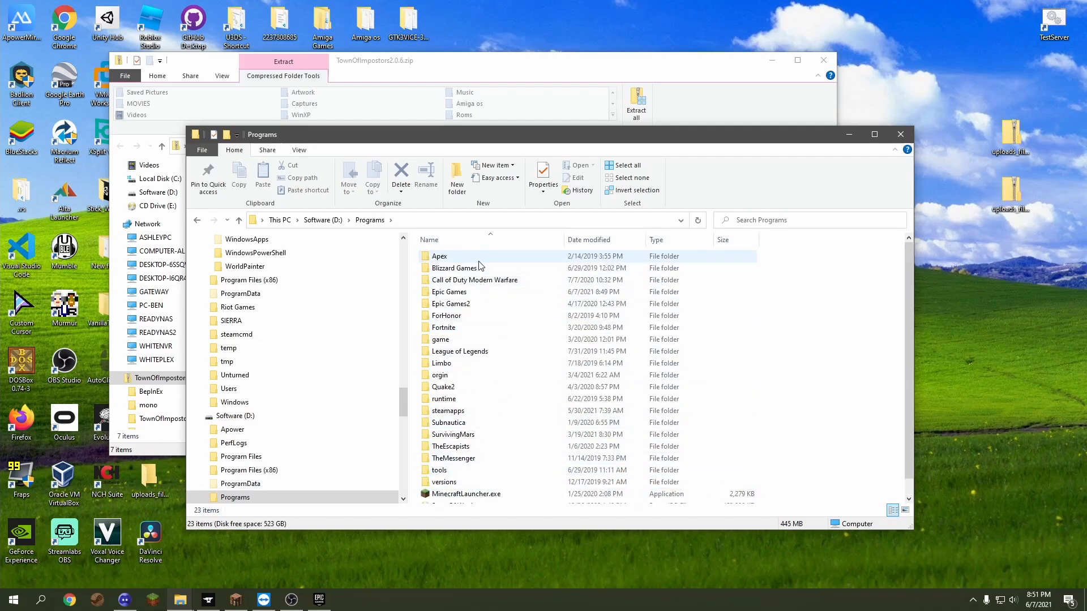
double_click(450, 291)
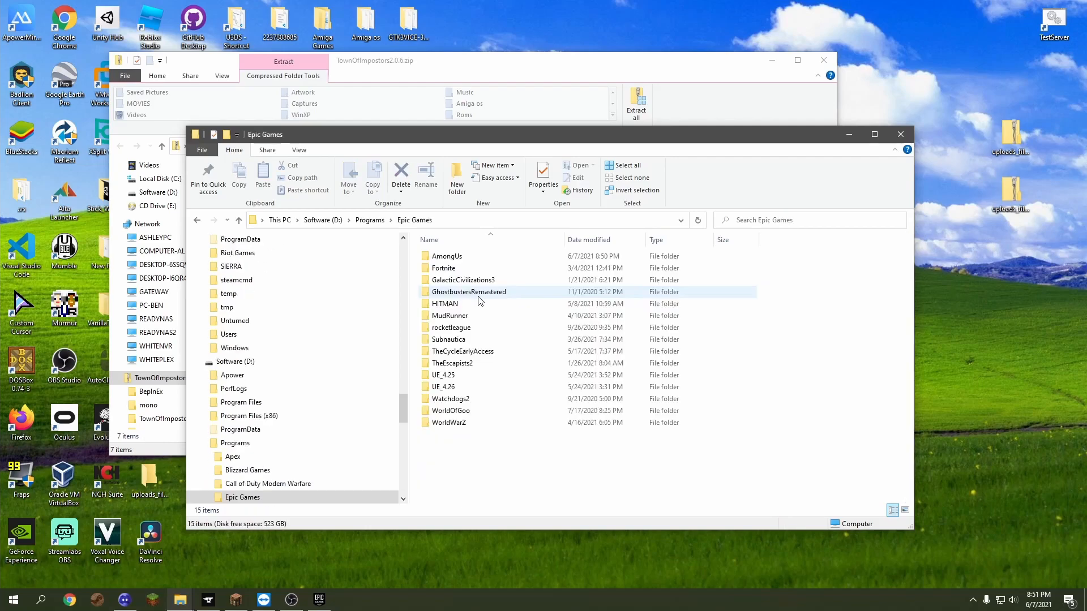
double_click(446, 256)
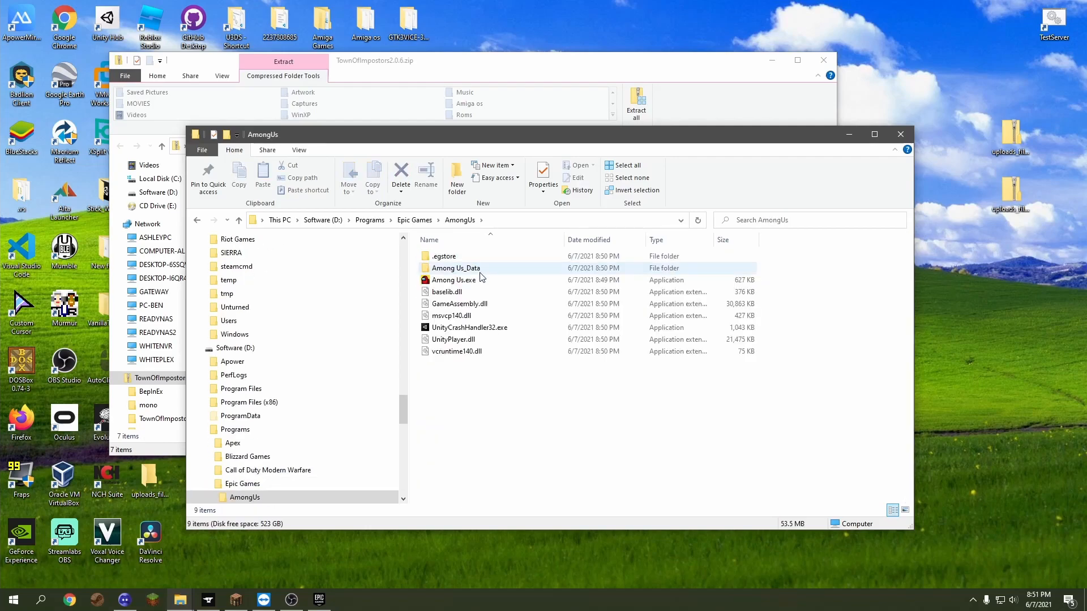
mouse_move(455, 268)
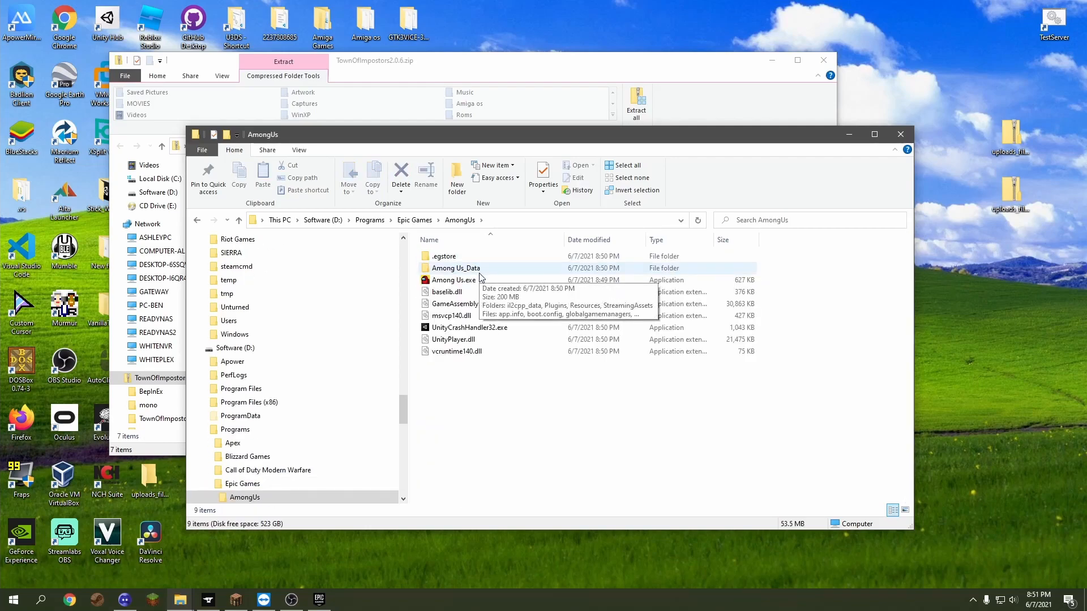
mouse_move(486, 155)
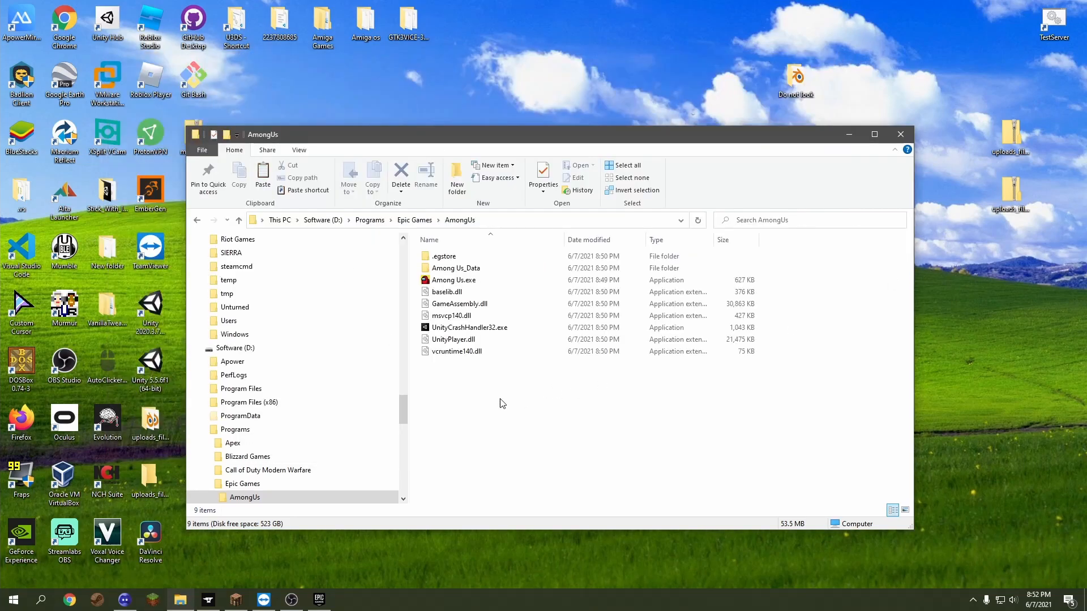
mouse_move(573, 394)
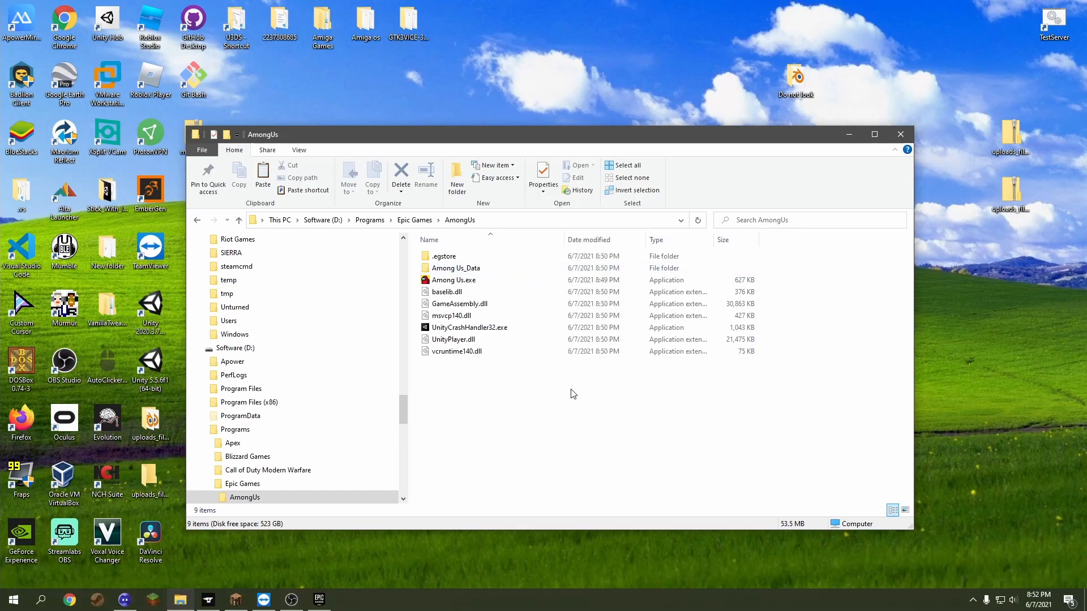